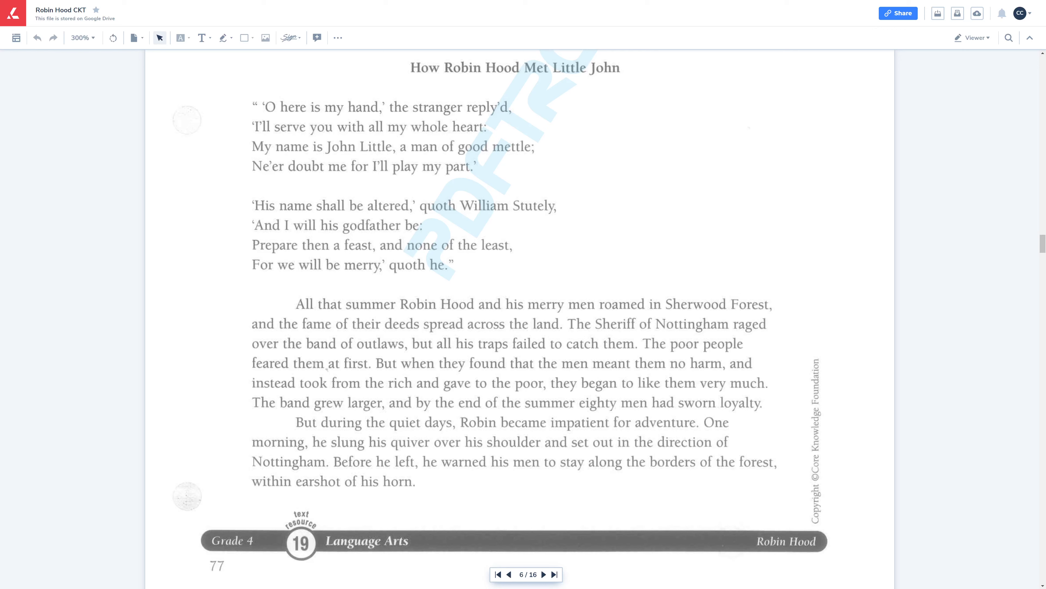
mouse_move(928, 136)
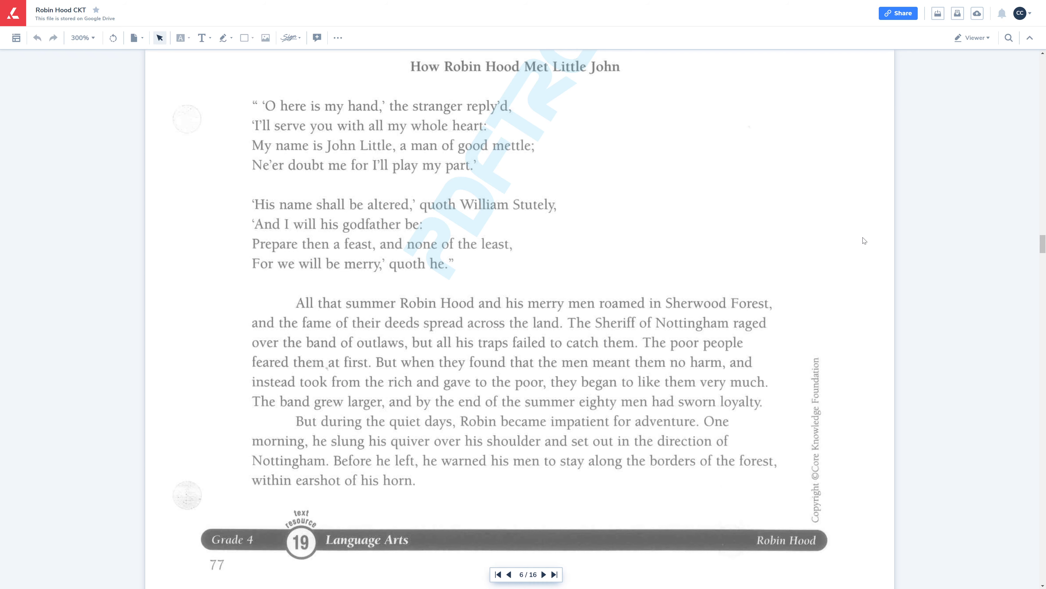
Step: Focus the Robin Hood PDF so page 7's oak-staff and footbridge scene can be read
click(543, 574)
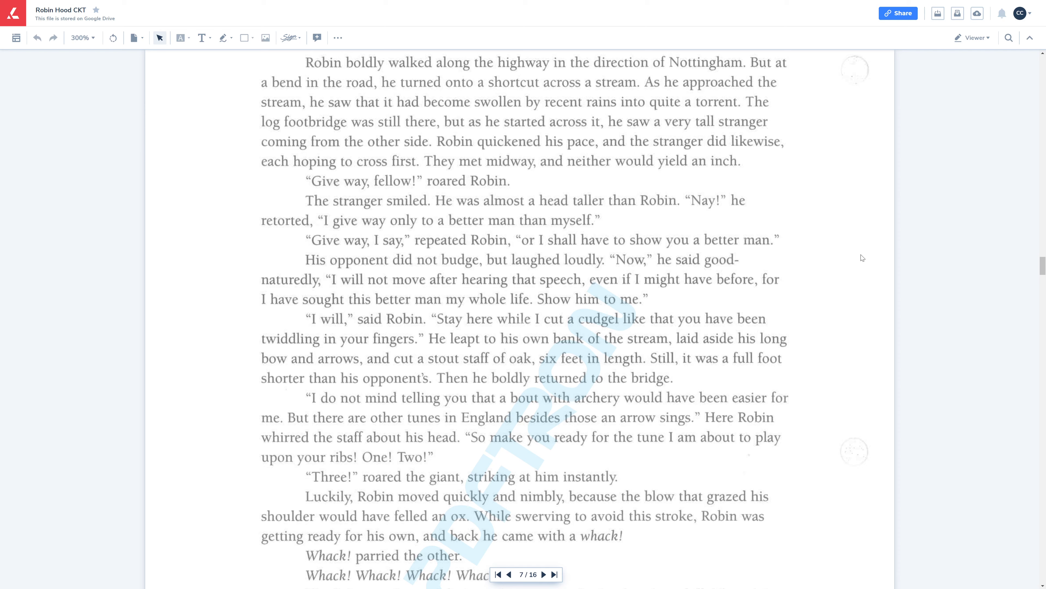
mouse_move(908, 287)
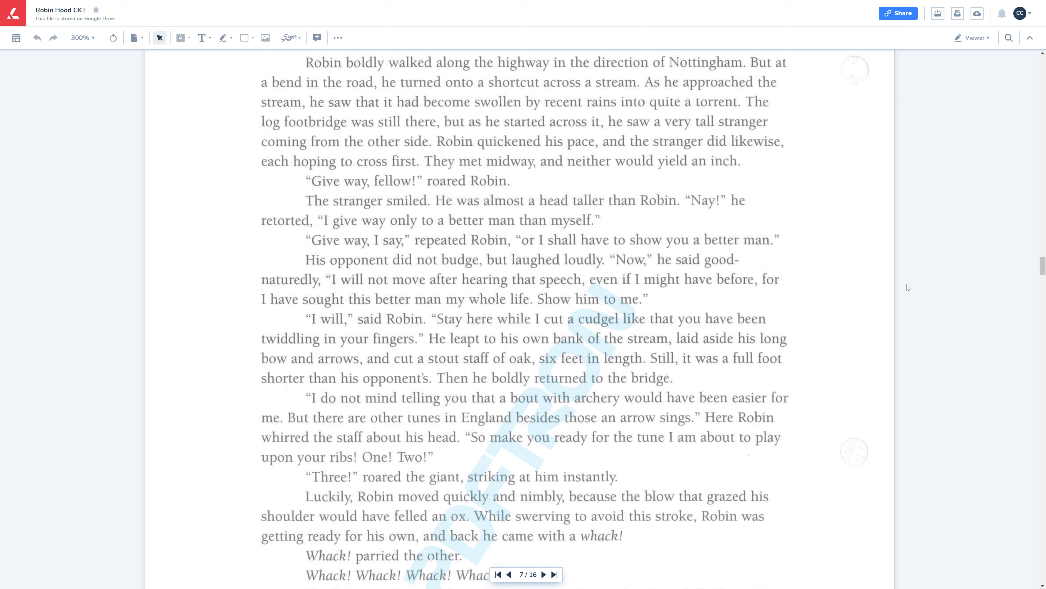
Step: Scroll to the end of page 7 where Robin is knocked into the stream
scroll(down, 3)
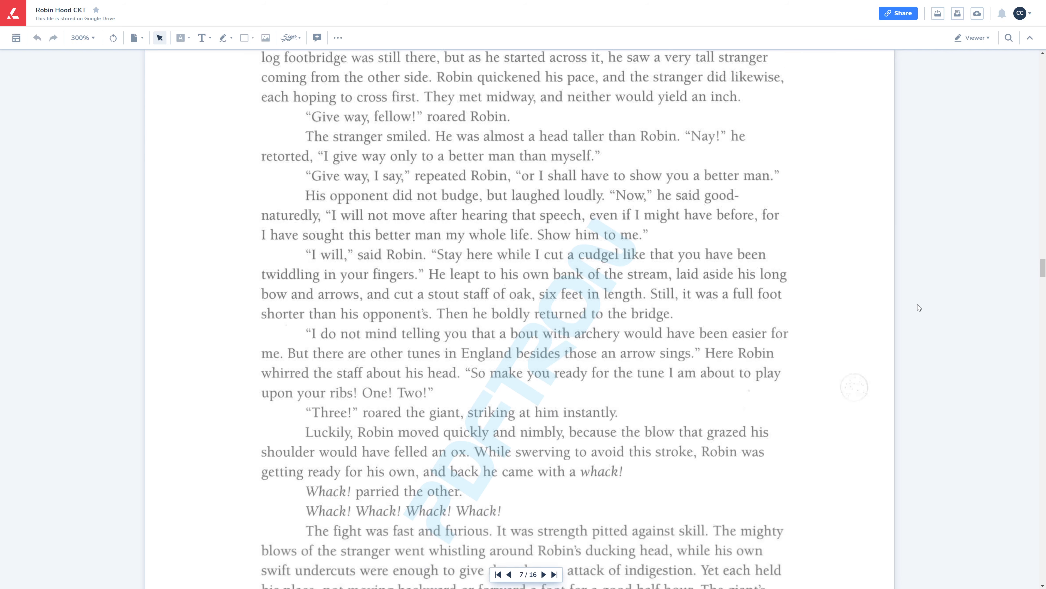
scroll(down, 3)
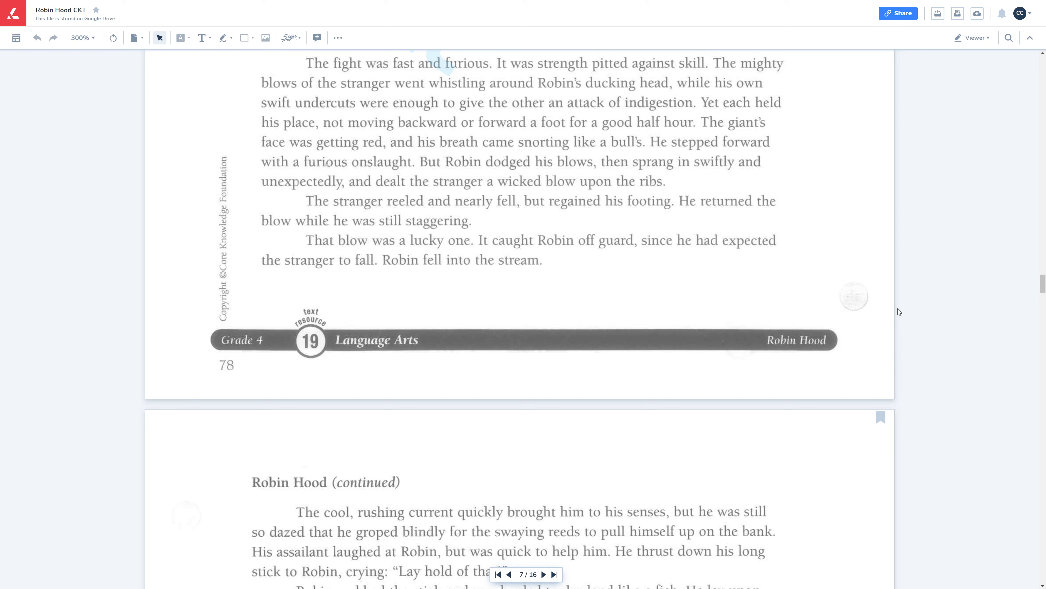
Step: Scroll into page 8 where Robin is rescued and the stranger is named John Little
scroll(down, 3)
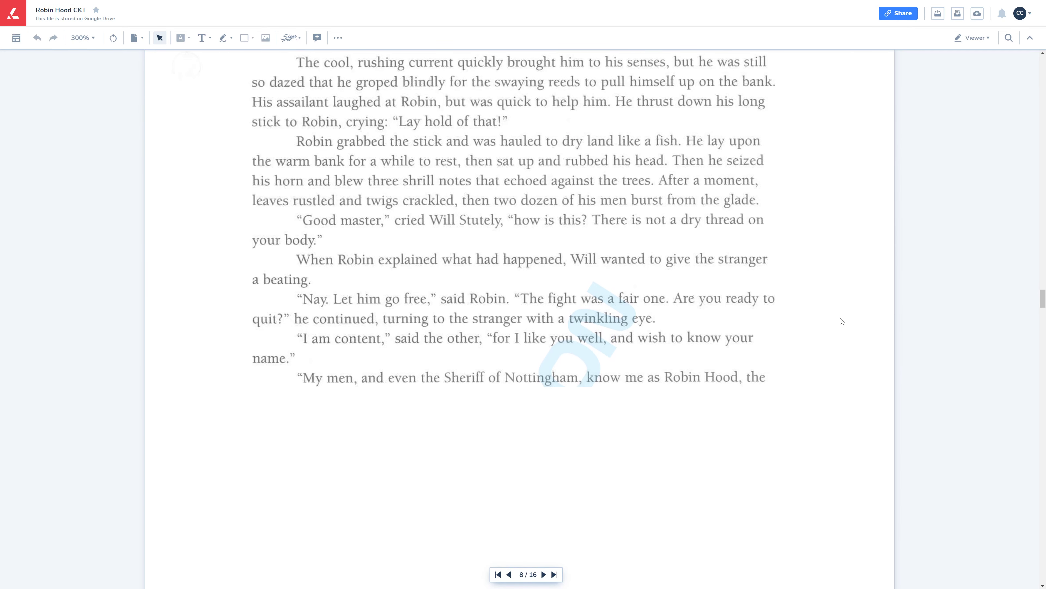
scroll(down, 3)
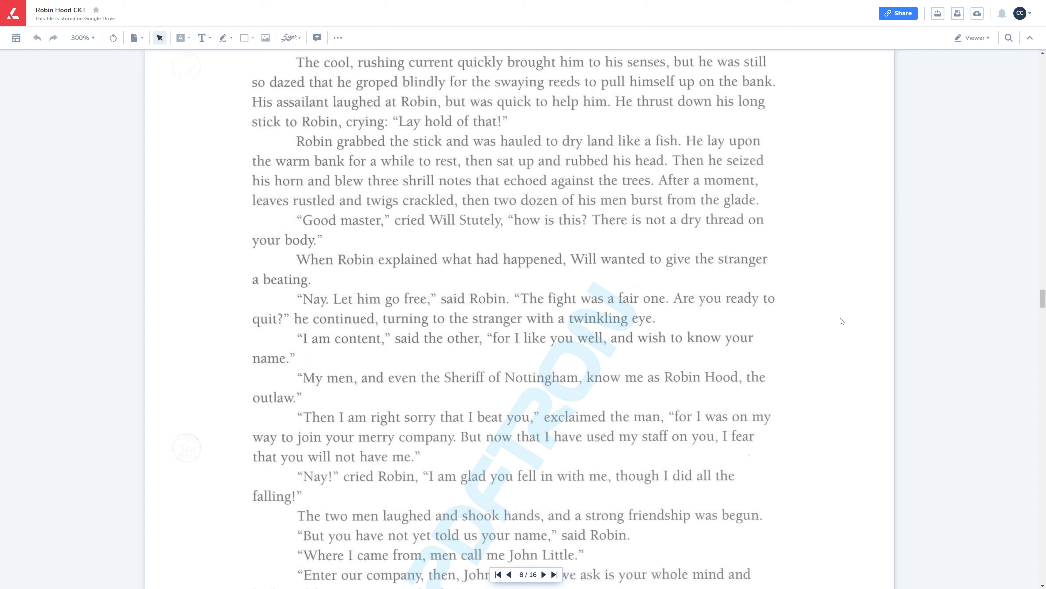
mouse_move(854, 358)
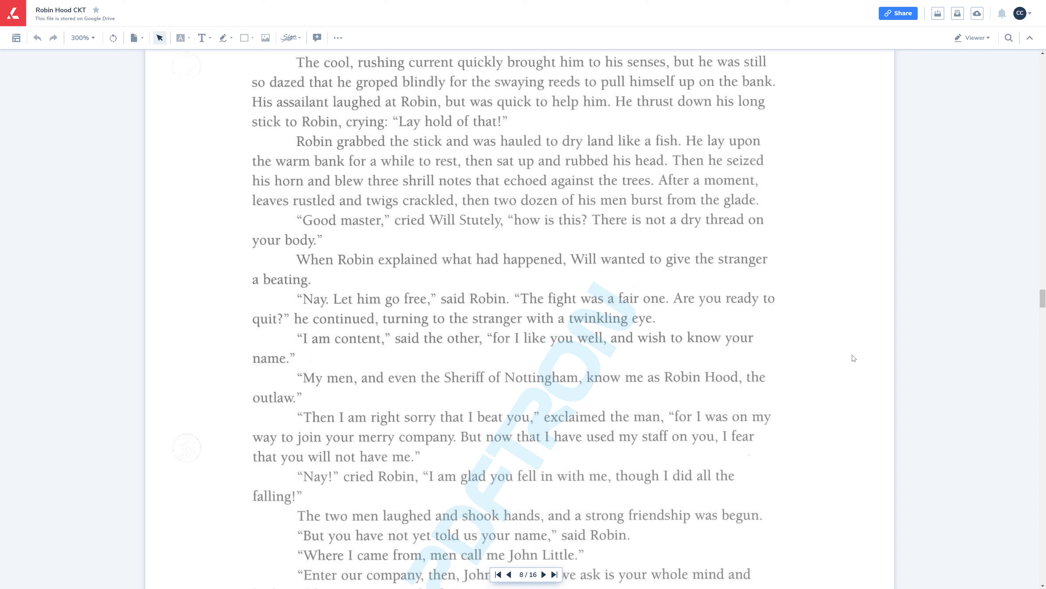
Step: Scroll to the bottom of page 8 where the stranger is christened Little John
scroll(down, 3)
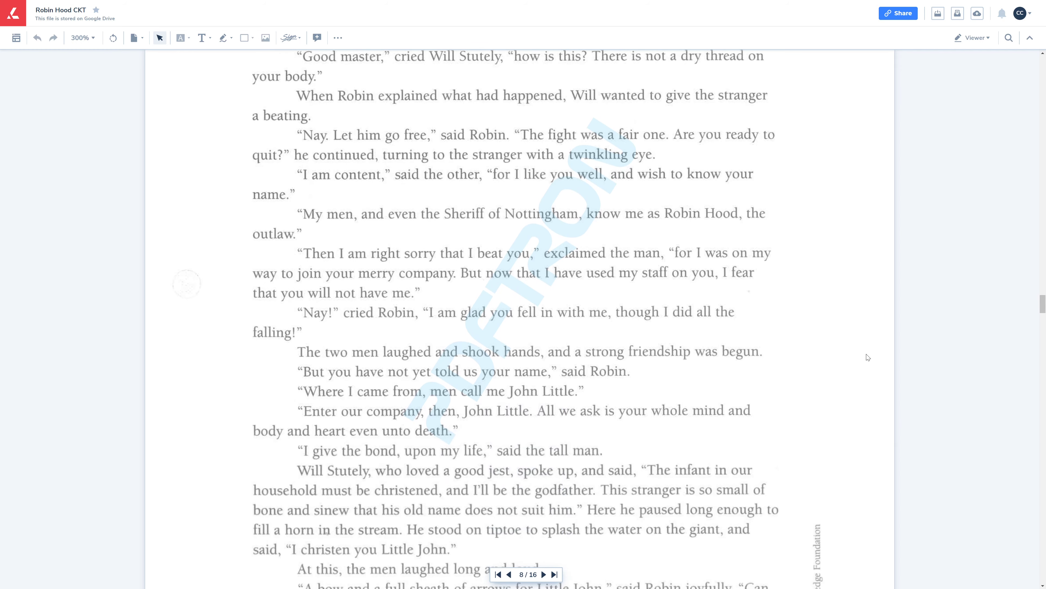
scroll(down, 3)
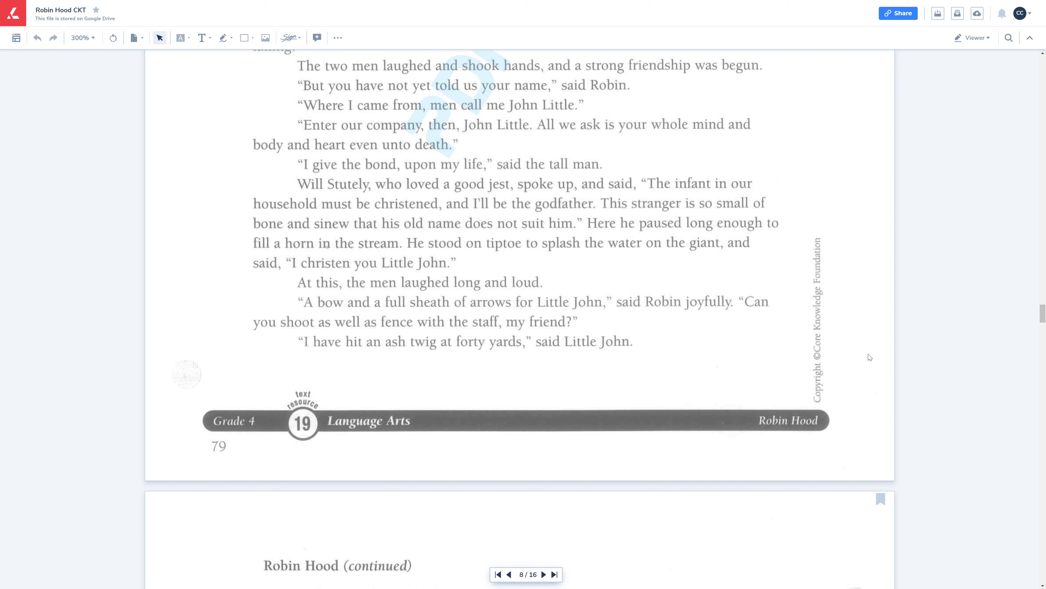
Step: Scroll to page 9's Allan-A-Dale heading and opening verse about the singing minstrel
scroll(down, 3)
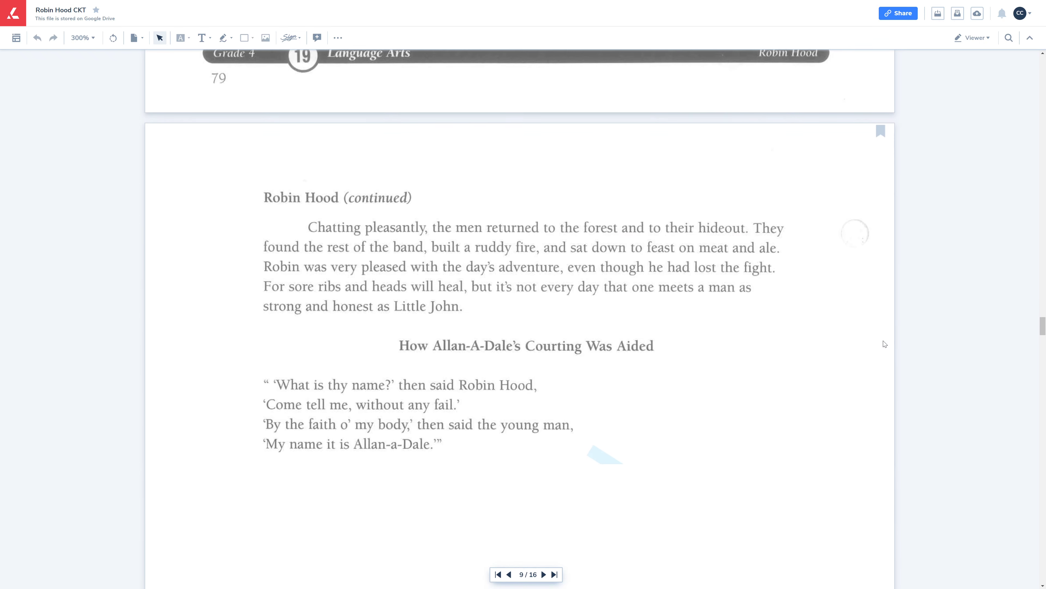
scroll(down, 3)
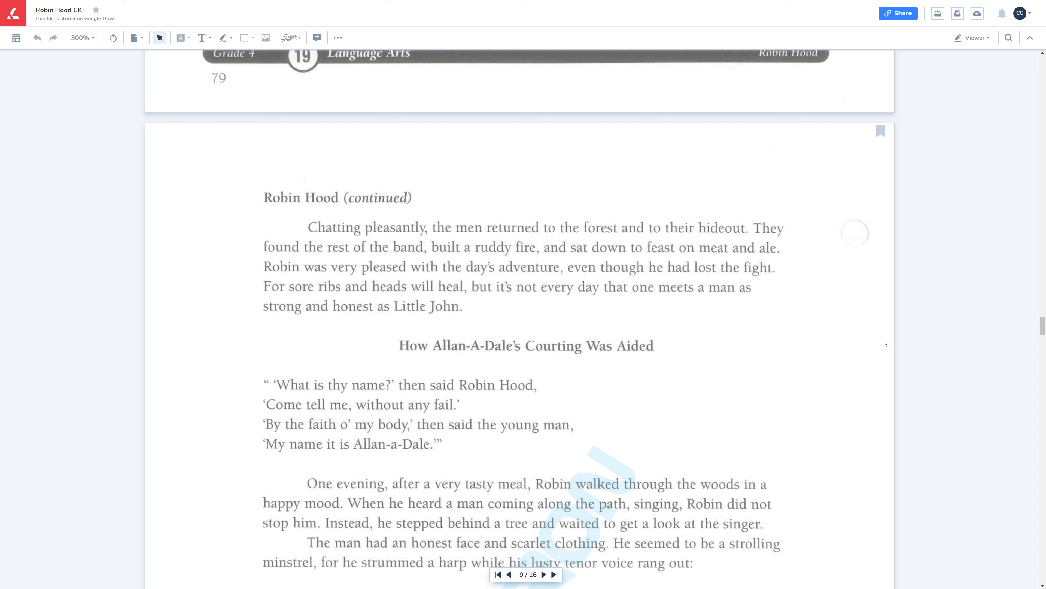
mouse_move(872, 349)
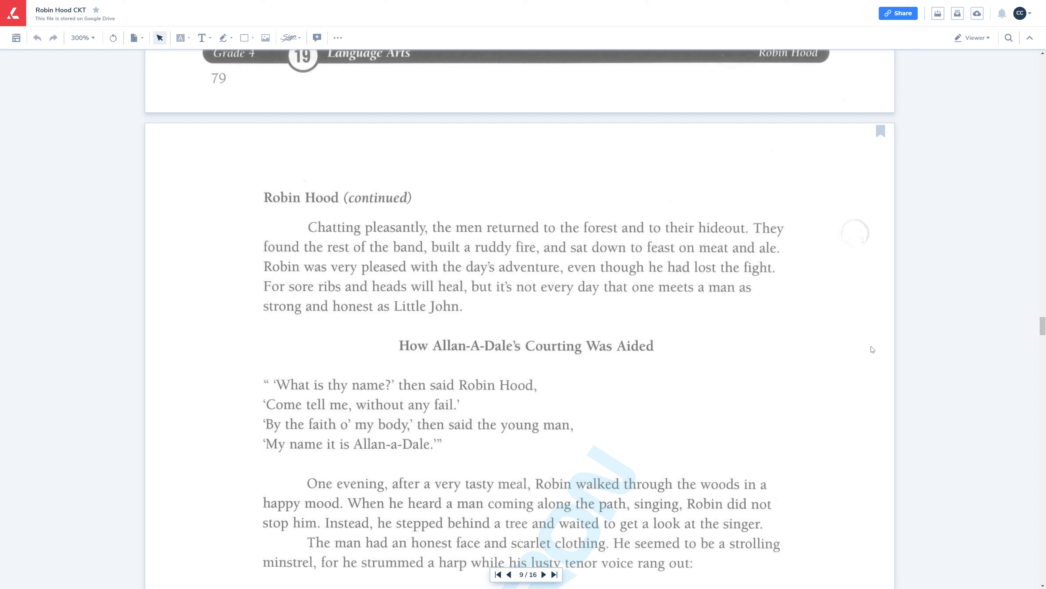